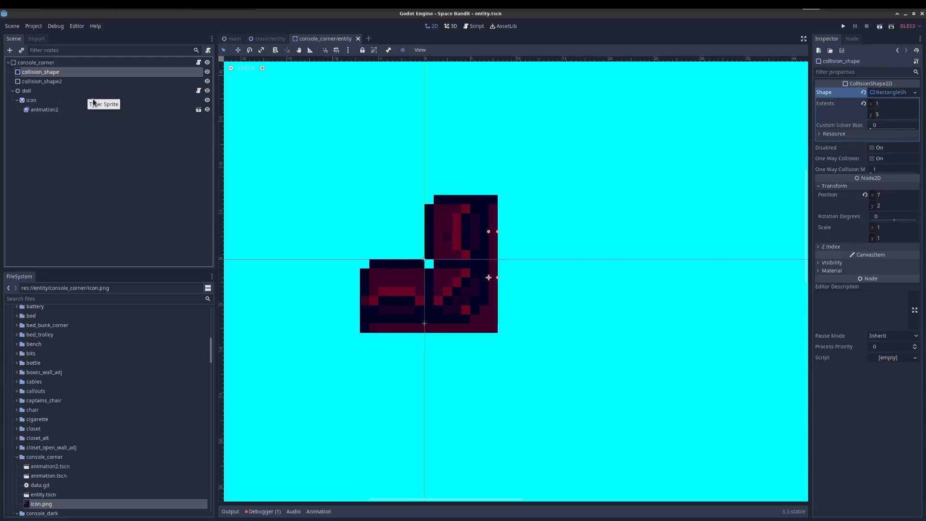
pyautogui.moveTo(517, 309)
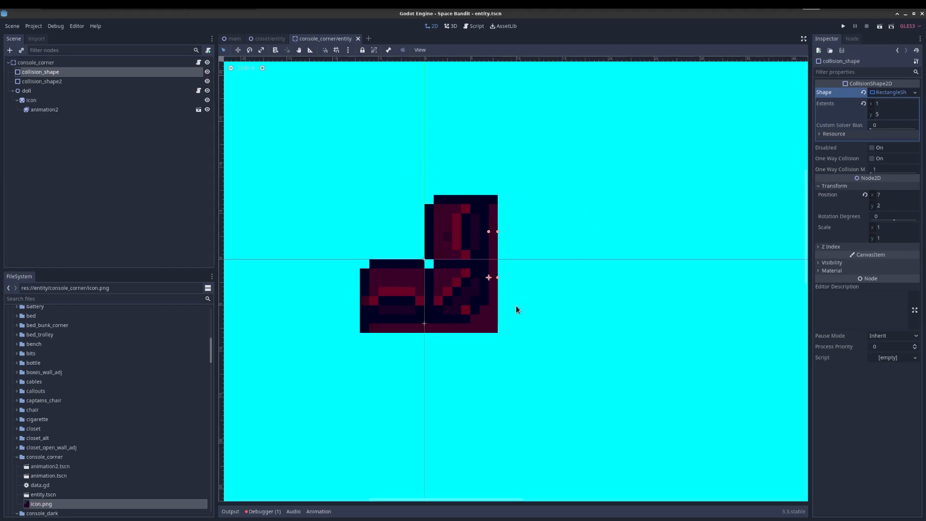
pyautogui.moveTo(505, 203)
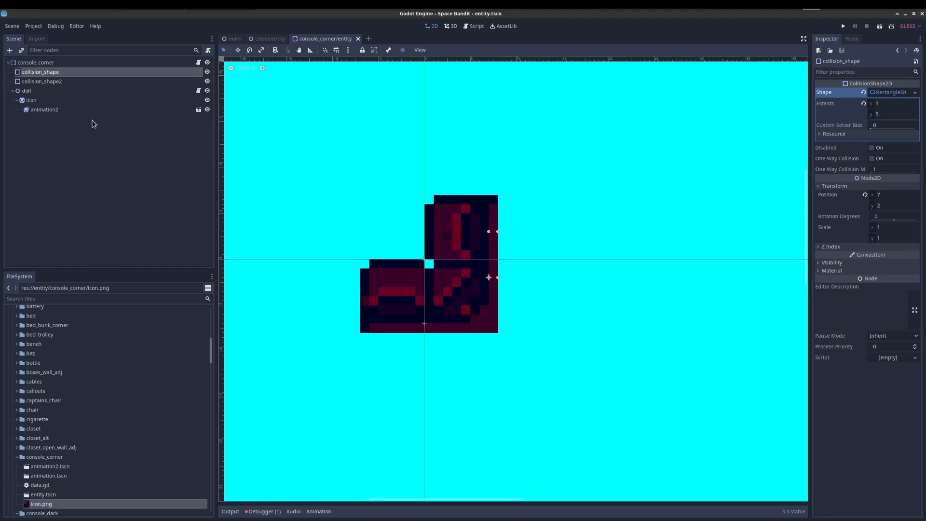
# Select the icon Sprite node under doll in the console_corner scene tree.
pyautogui.click(30, 100)
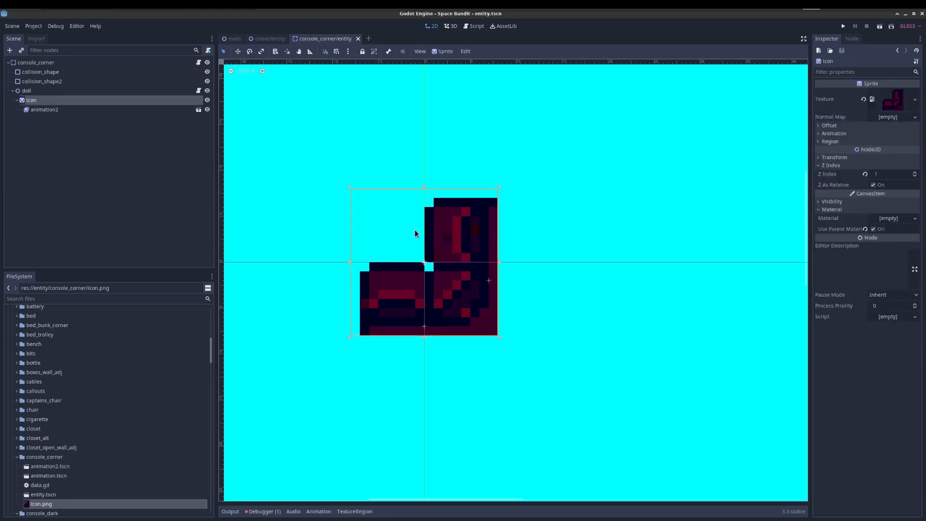
pyautogui.moveTo(465, 51)
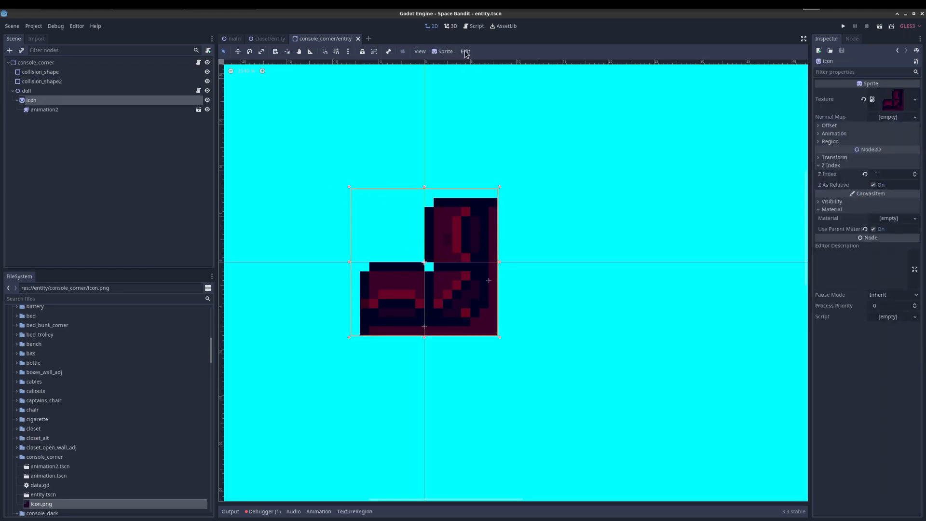
# Start the palette painting plugin and outline a black box at the sprite's top-left.
pyautogui.click(465, 50)
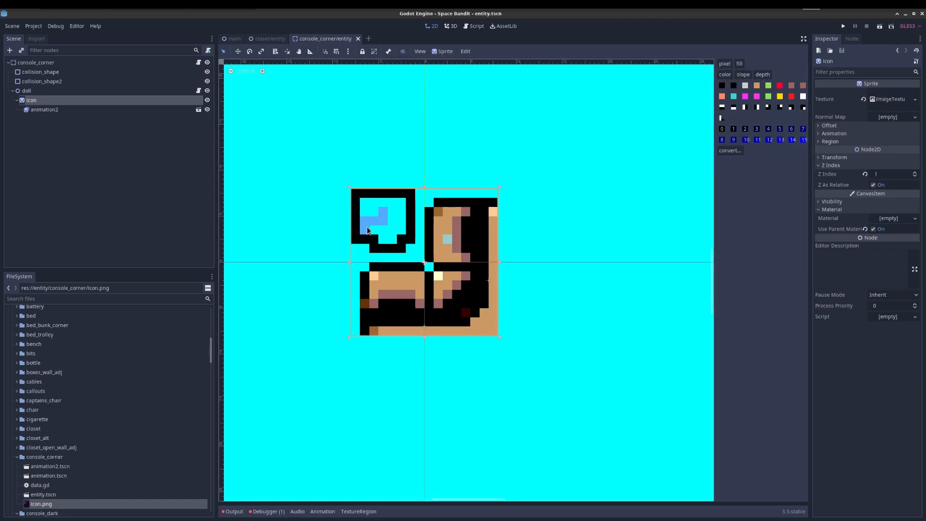
# Fill the box interior with light and darker blue palette swatches.
pyautogui.click(384, 221)
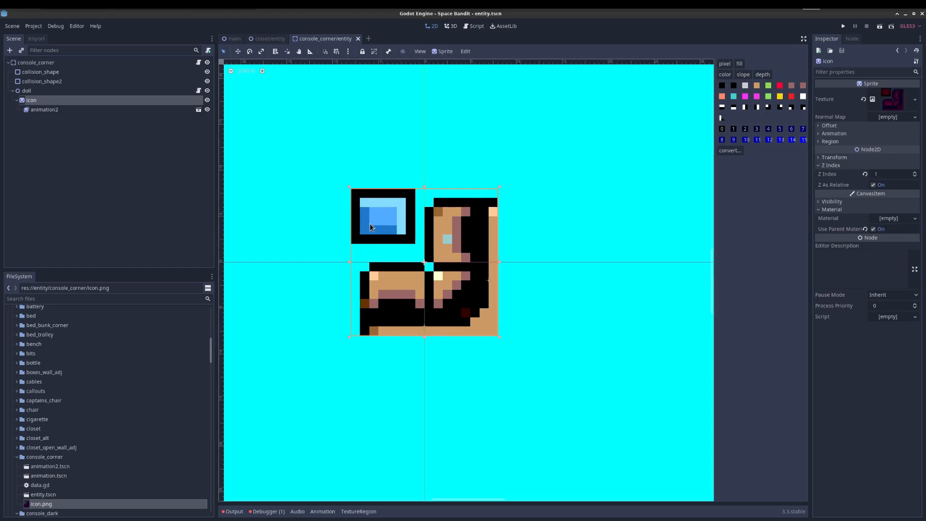
# Apply the blue box to the texture and add dark depth pixels along its right edge.
pyautogui.click(389, 220)
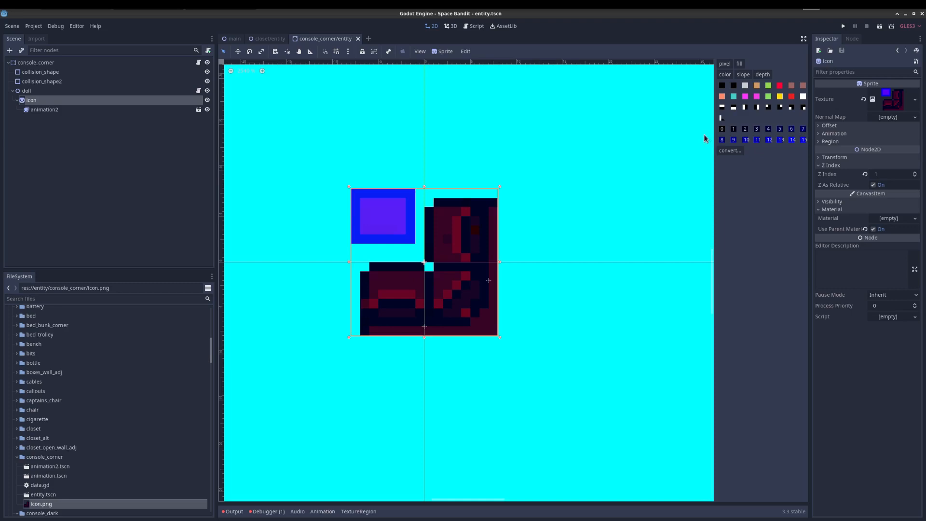
pyautogui.moveTo(856, 36)
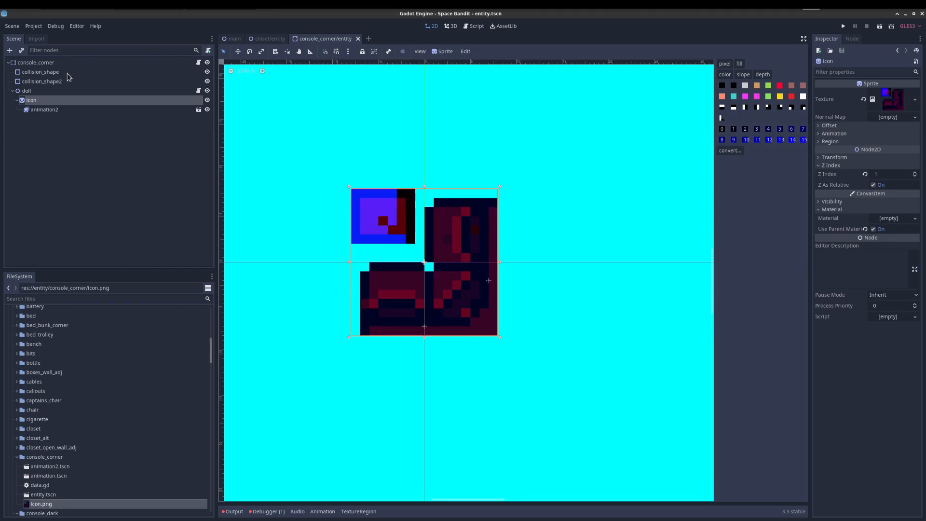
# Run the scene to check the blue-box corner in-game, then reselect the icon sprite.
pyautogui.click(40, 72)
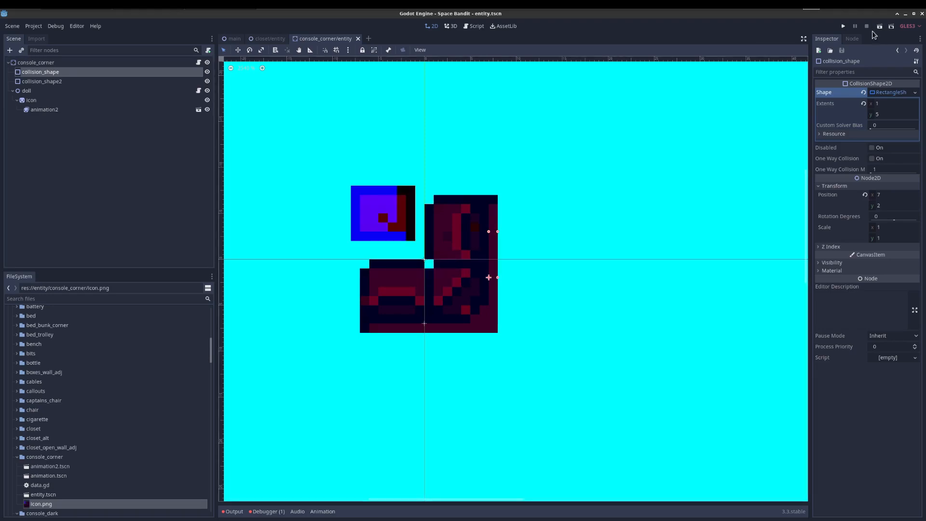
pyautogui.moveTo(539, 402)
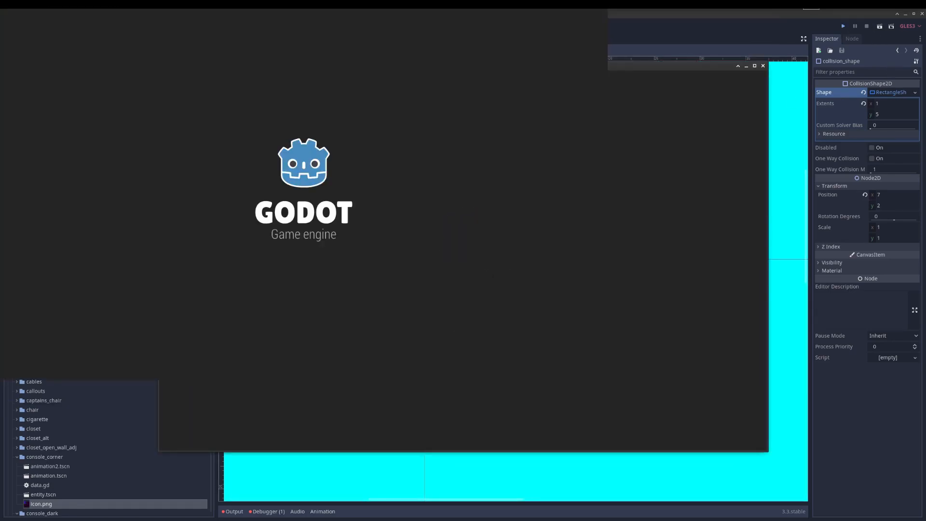
pyautogui.click(843, 26)
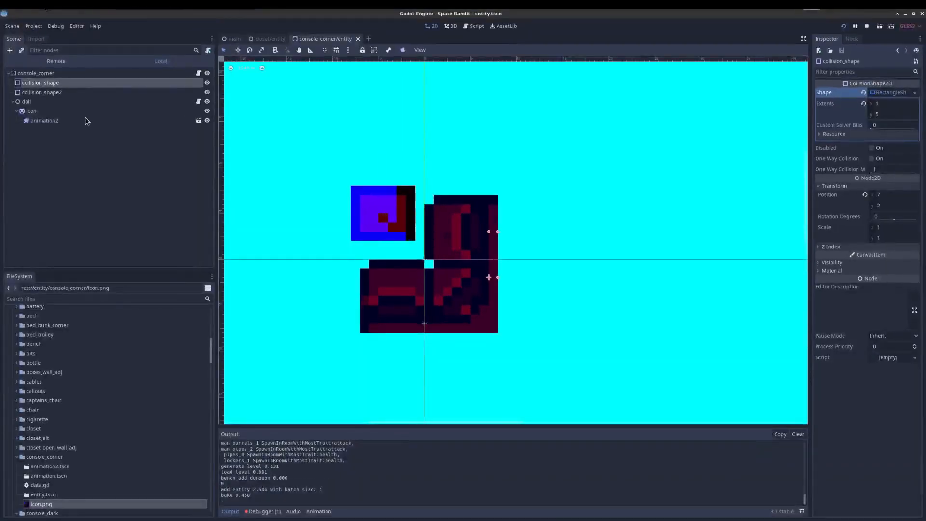
pyautogui.click(31, 111)
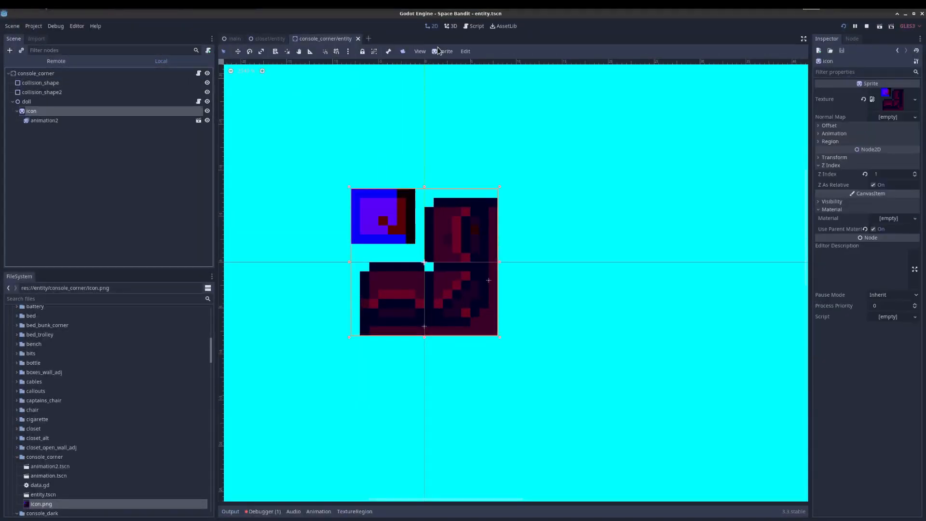